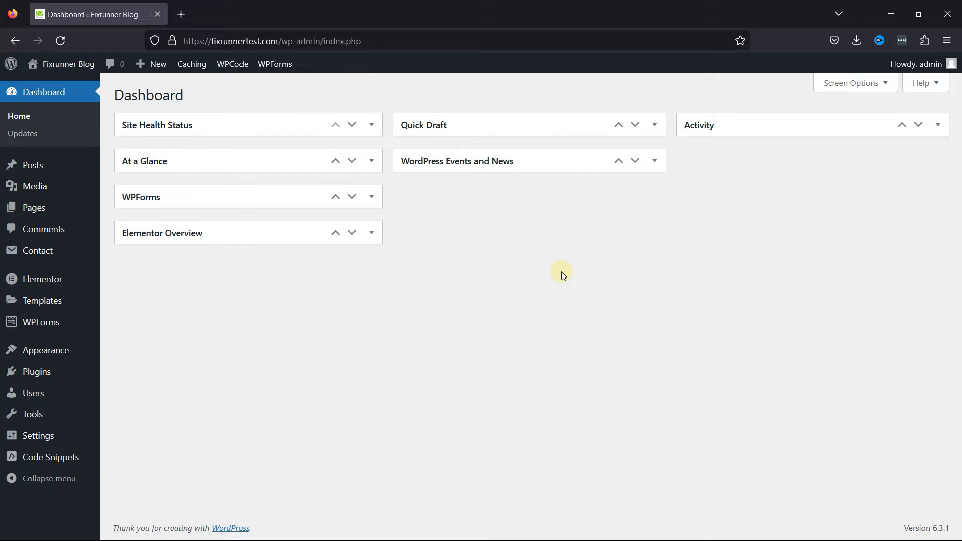
pyautogui.moveTo(36, 372)
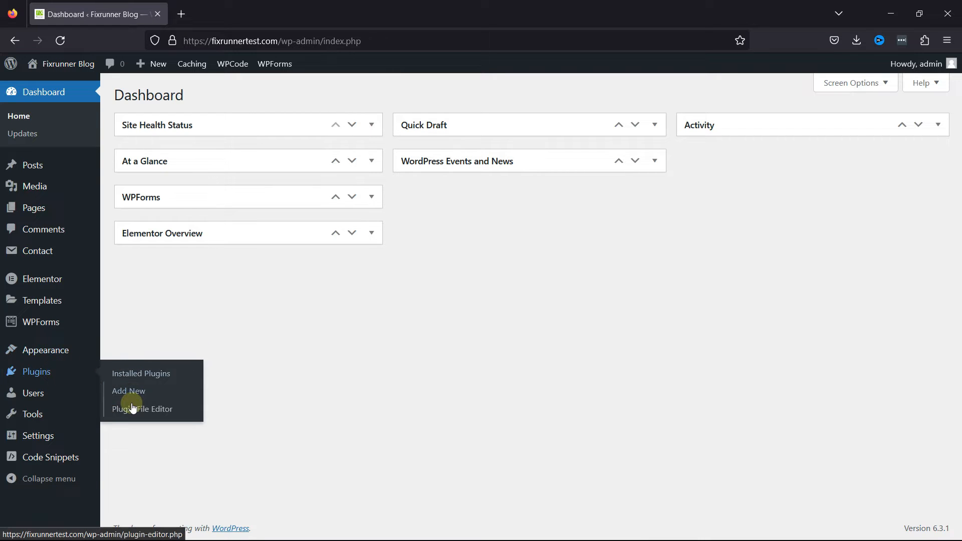
# Step: Open Plugins > Add New to reach the Add Plugins page
pyautogui.click(129, 391)
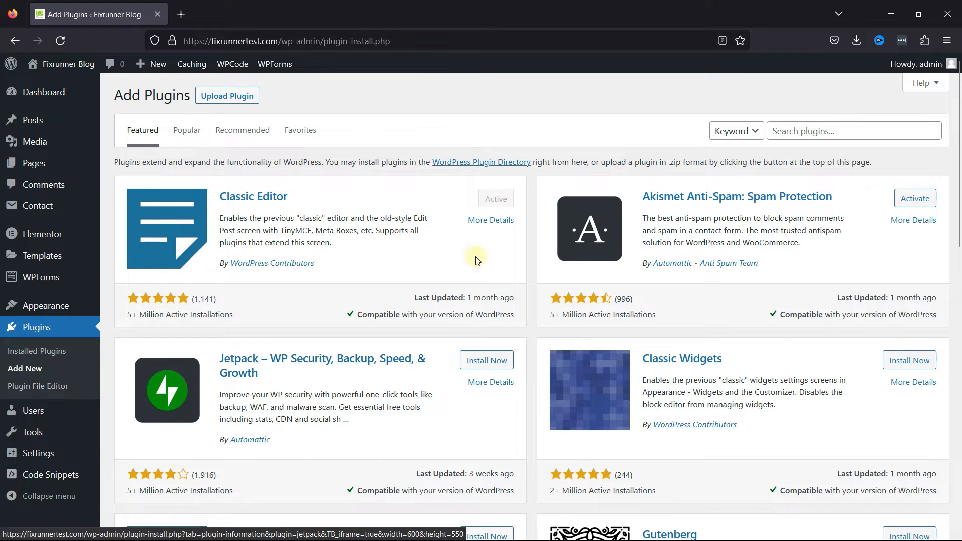
# Step: Search plugins for 'bellow', then install and activate Bellows Accordion Menu
pyautogui.click(854, 130)
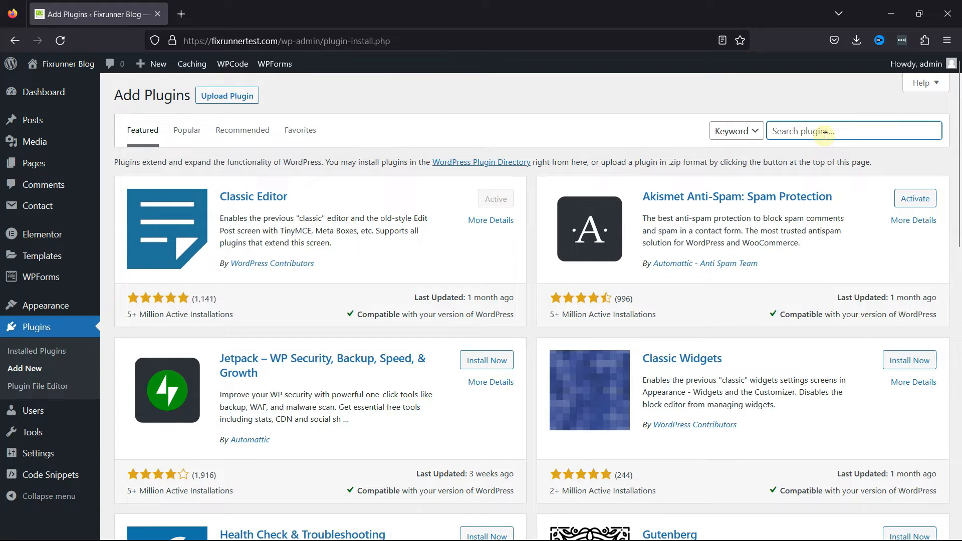
pyautogui.write('bellows accordion menu')
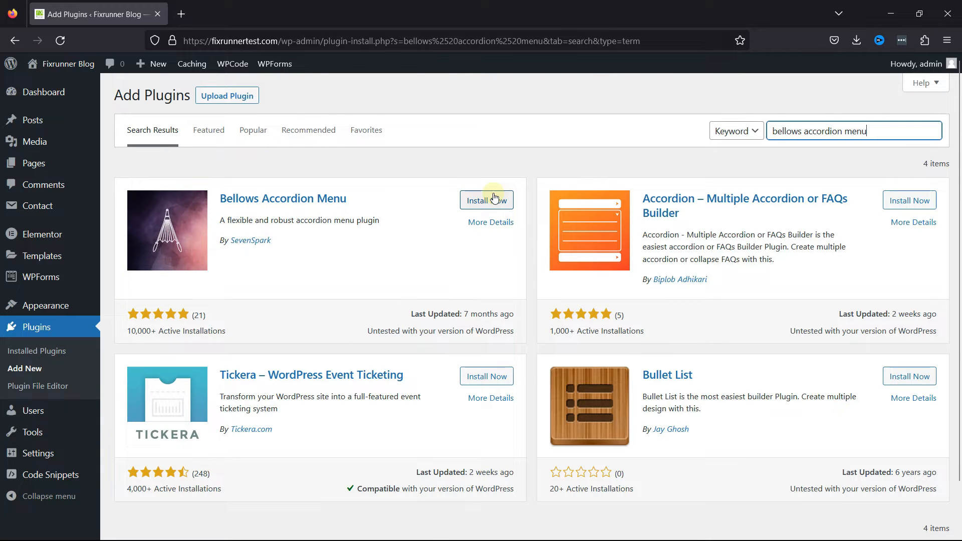
pyautogui.click(486, 200)
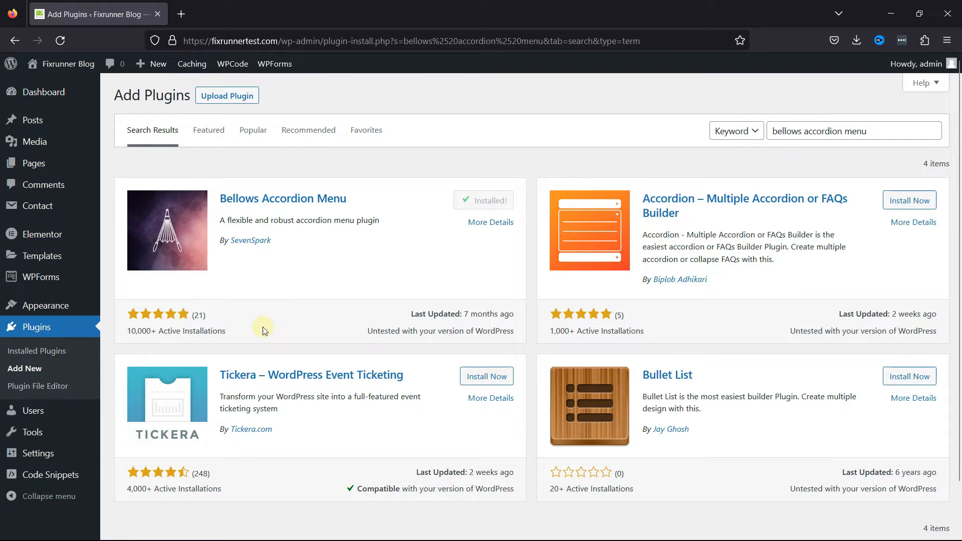
pyautogui.moveTo(415, 255)
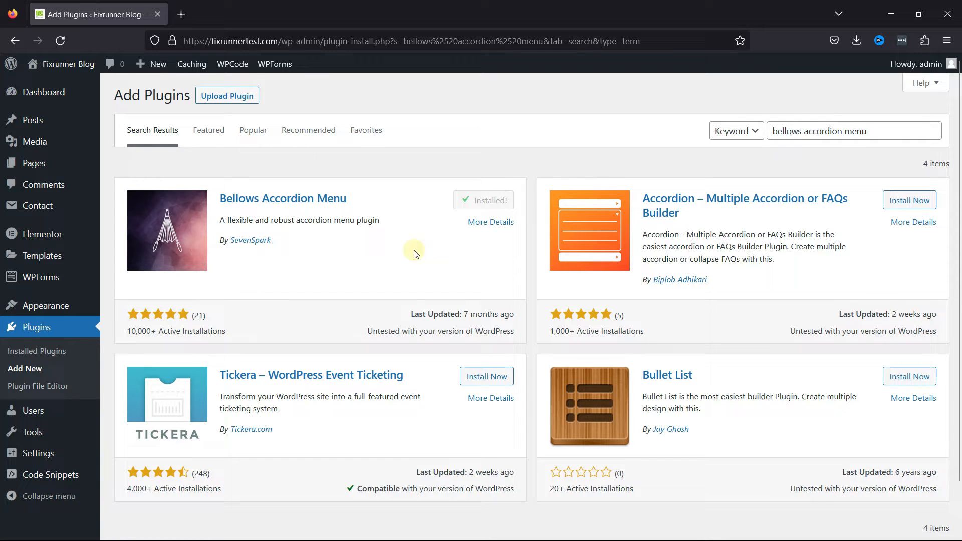
pyautogui.click(492, 201)
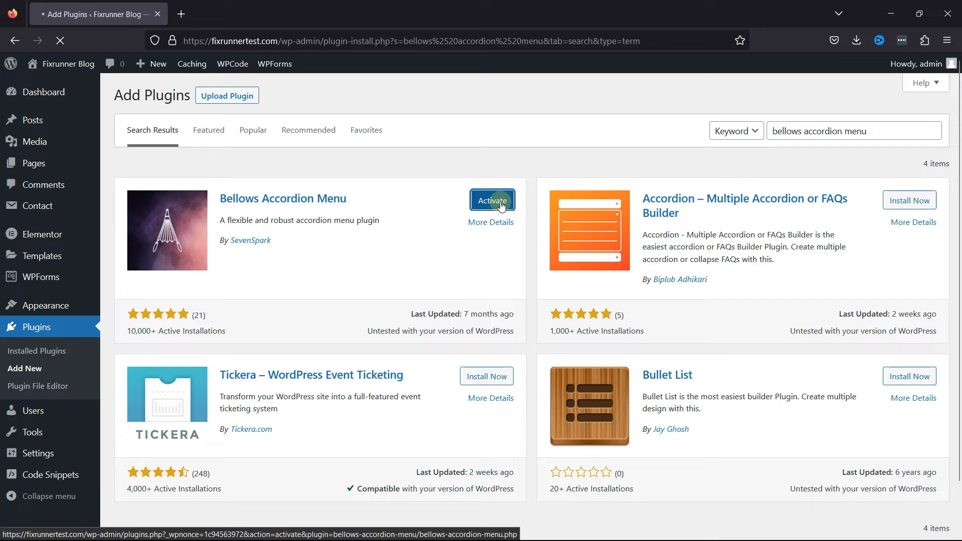
pyautogui.click(492, 200)
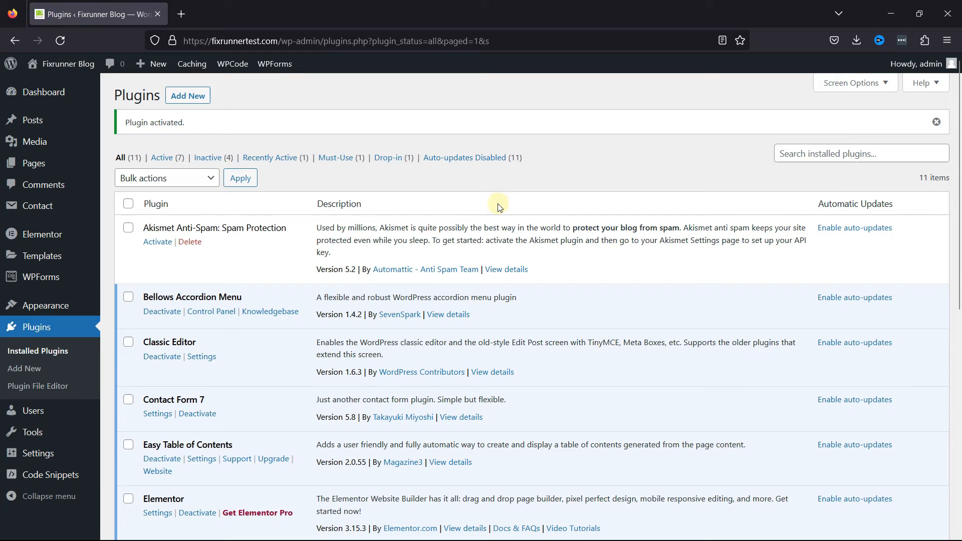
pyautogui.moveTo(120, 356)
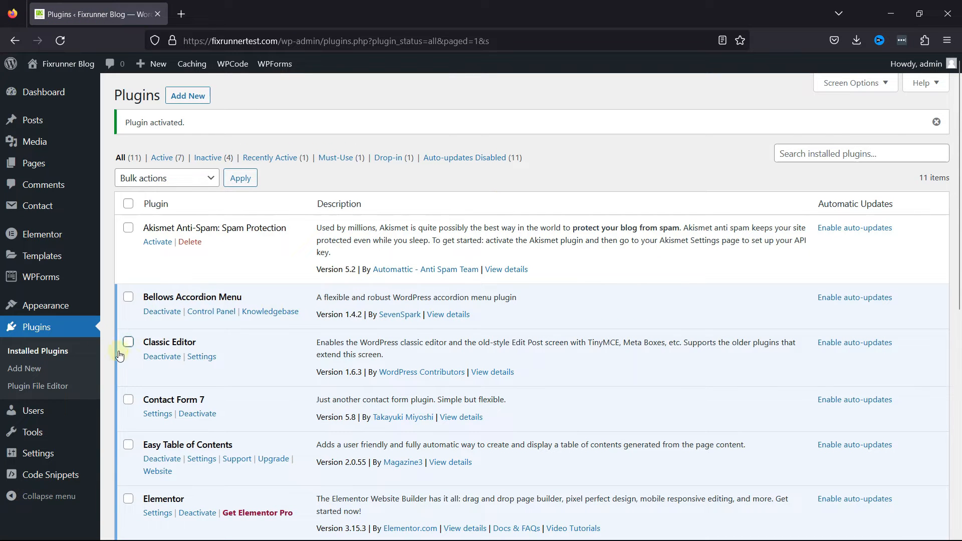
pyautogui.moveTo(44, 306)
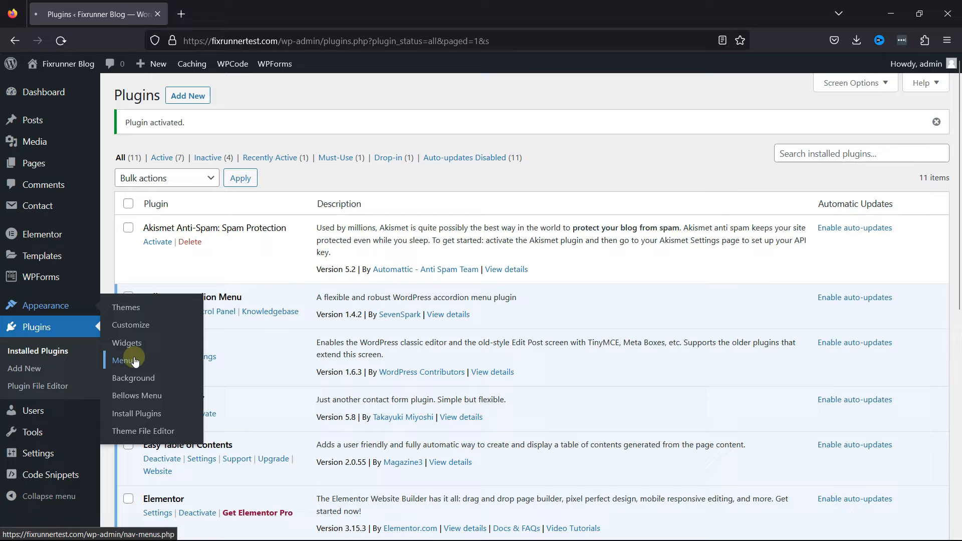
# Step: In Appearance > Menus, rename the Primary menu to 'Collapsable menu' and save
pyautogui.click(123, 360)
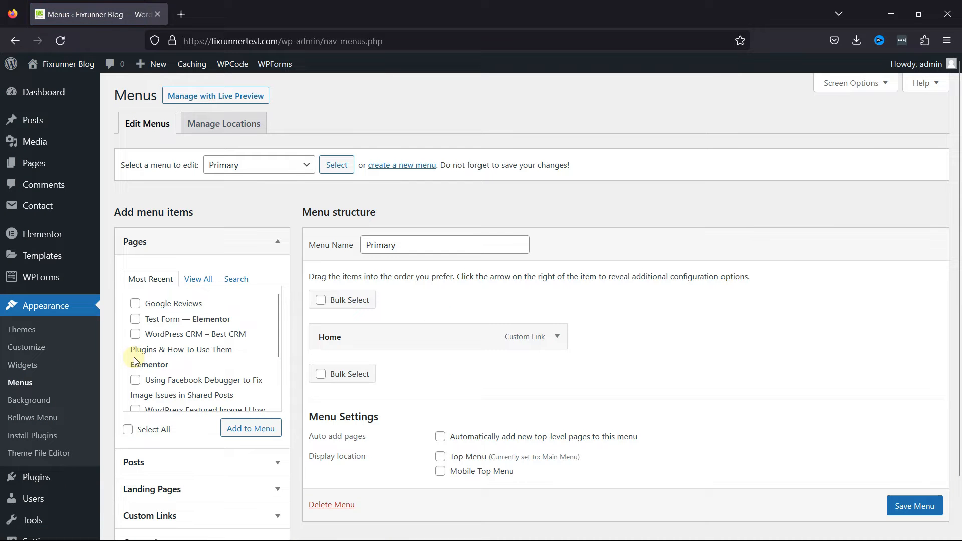
pyautogui.moveTo(397, 287)
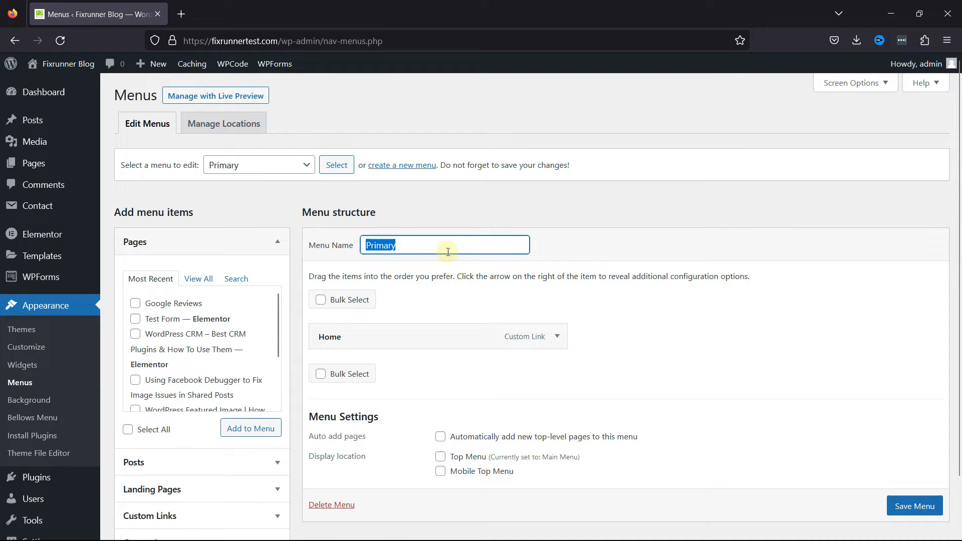
pyautogui.write('Collapsable menu')
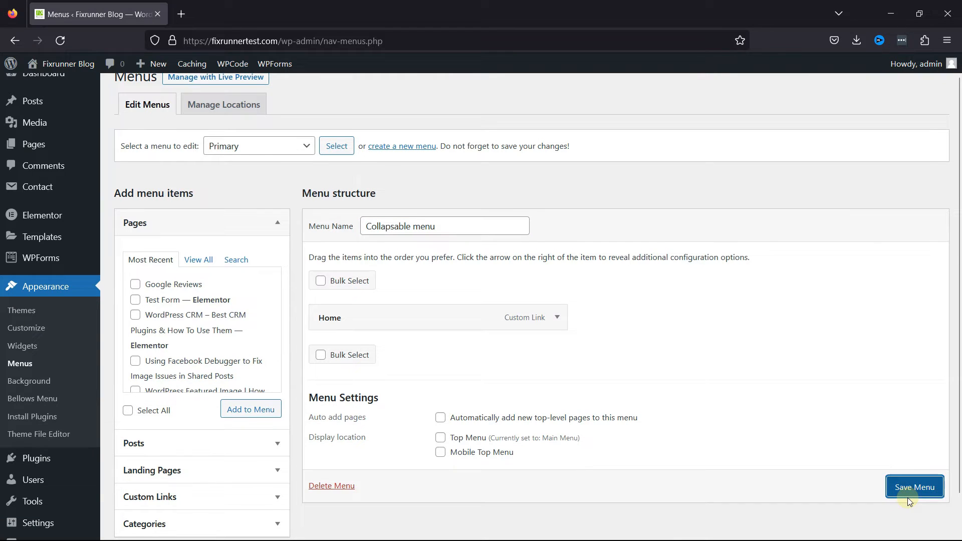
pyautogui.click(914, 487)
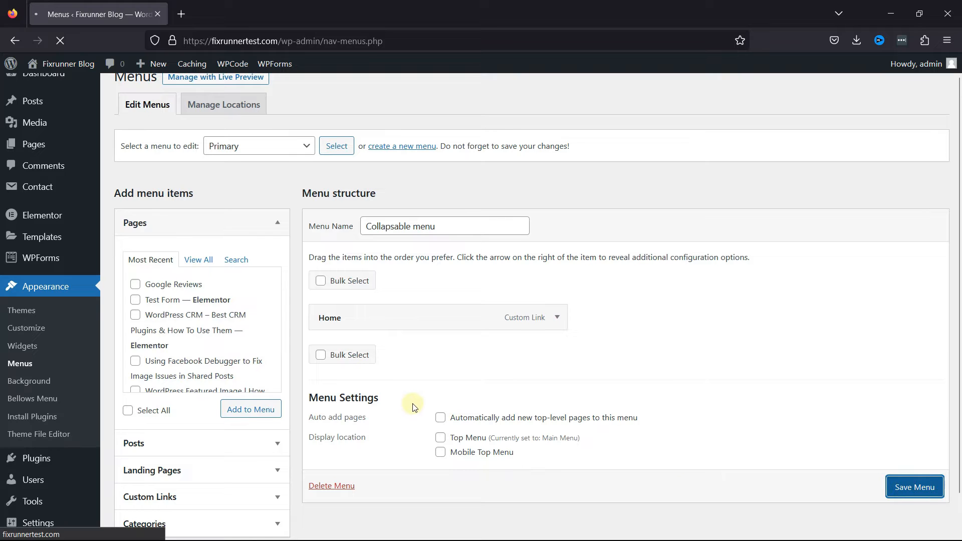
pyautogui.click(914, 487)
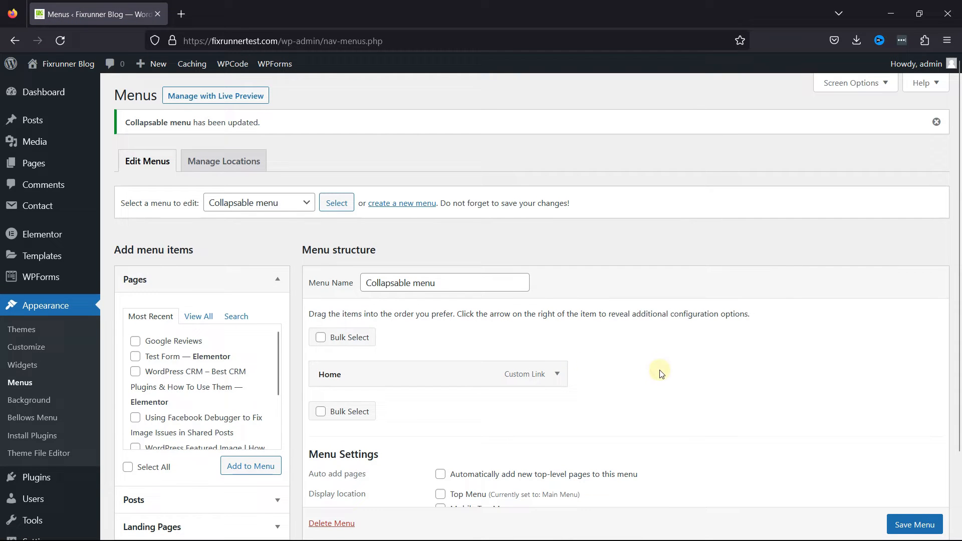
# Step: Tick Google Reviews, WordPress CRM and the other recent pages, then add them to the menu
pyautogui.scroll(-3)
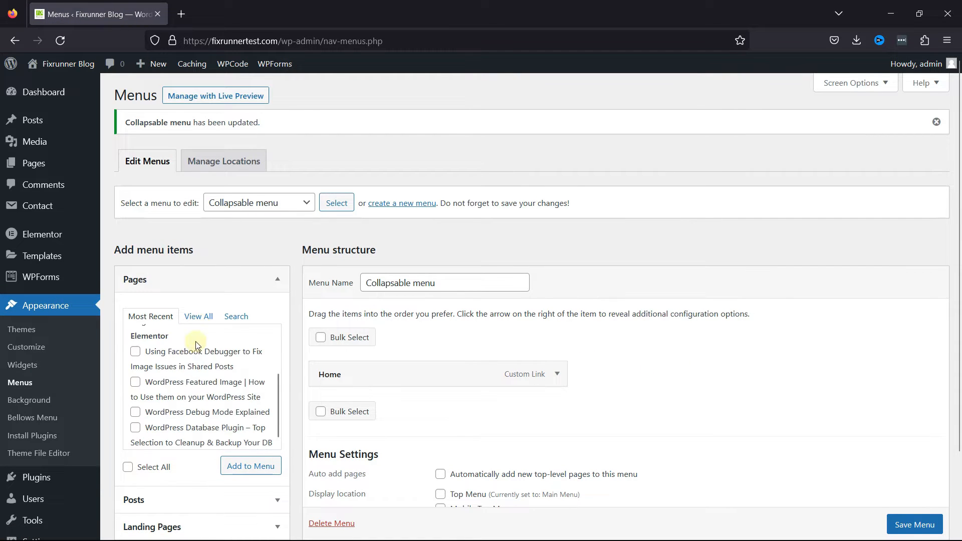
pyautogui.scroll(-3)
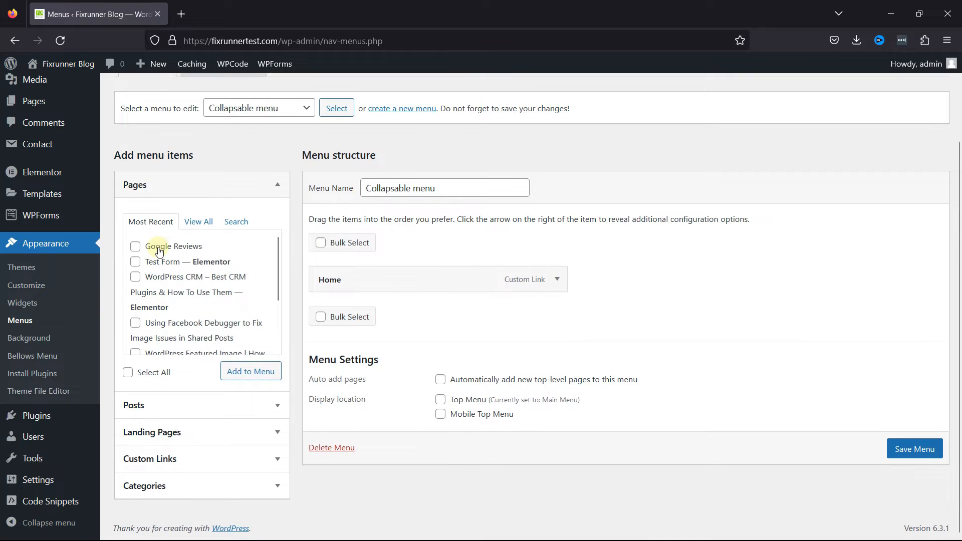
pyautogui.click(134, 246)
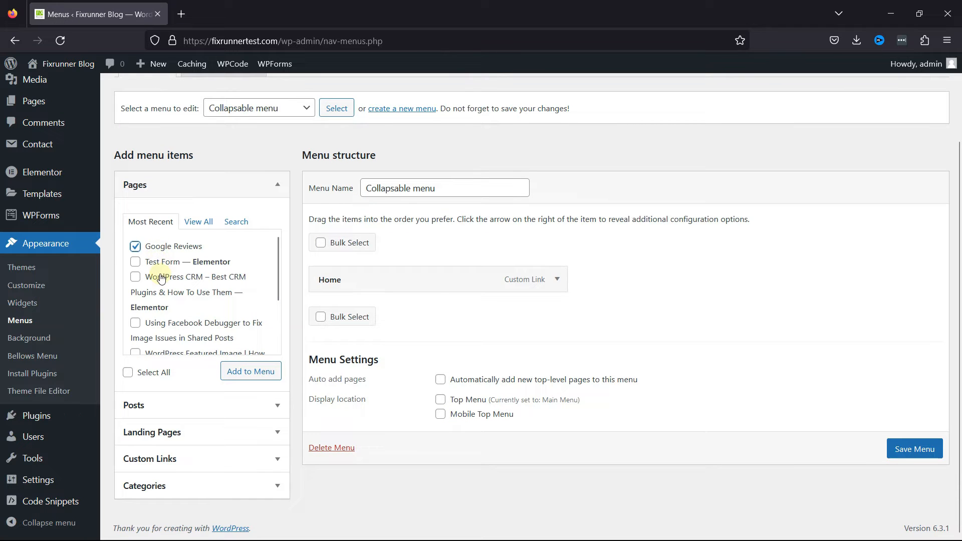
pyautogui.click(135, 319)
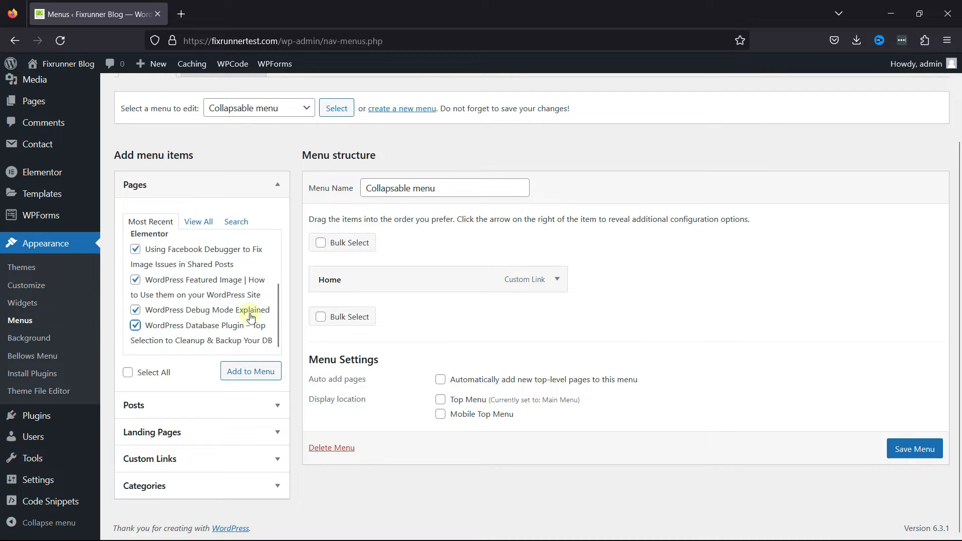
pyautogui.click(250, 372)
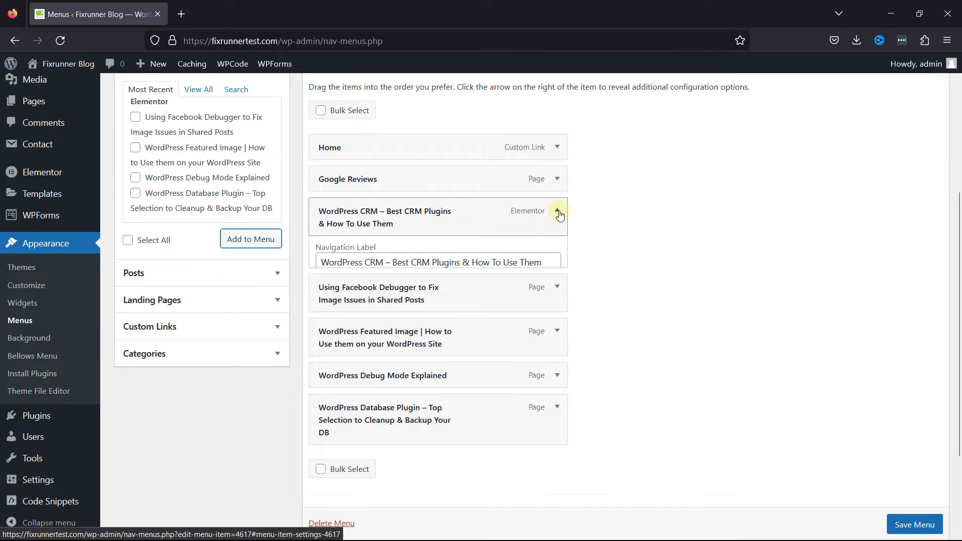
# Step: Shorten item labels to WordPress CRM, Using Facebook Debugger, WordPress Featured Image, WordPress Database Plugin
pyautogui.click(558, 215)
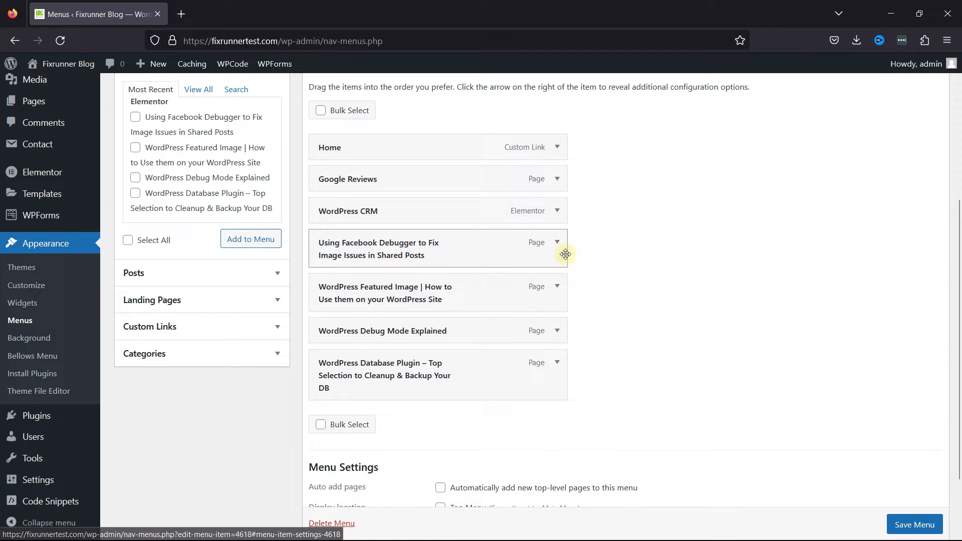
pyautogui.click(557, 241)
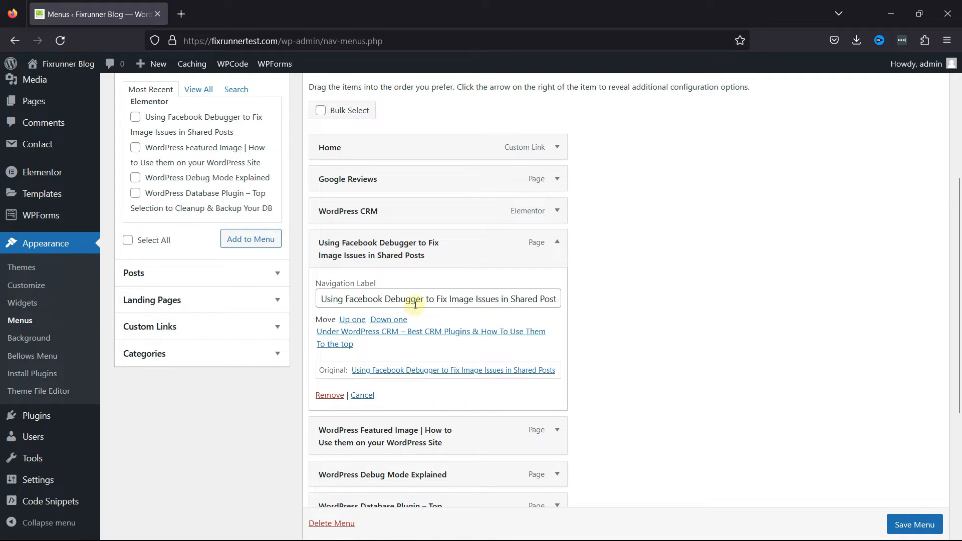
pyautogui.write('Using Facebook Debugger t')
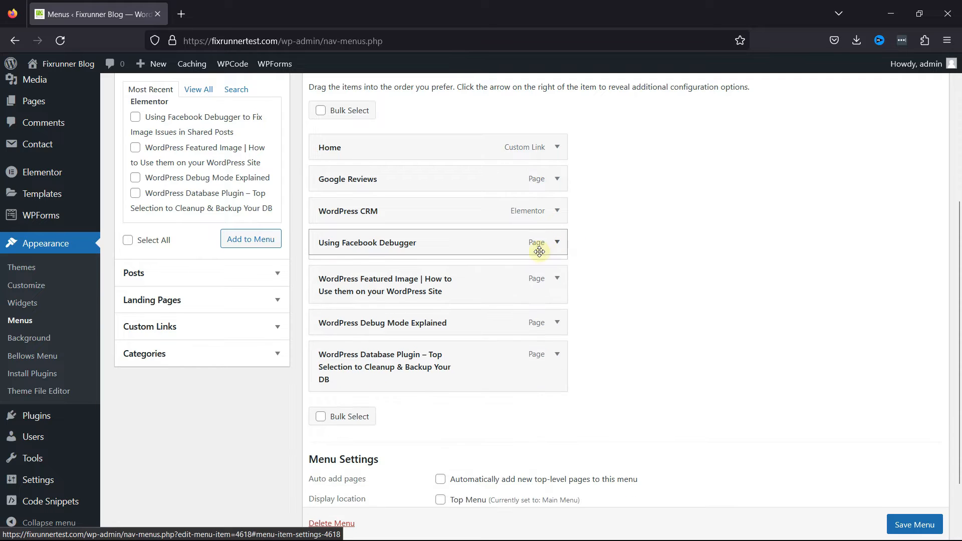
pyautogui.click(557, 278)
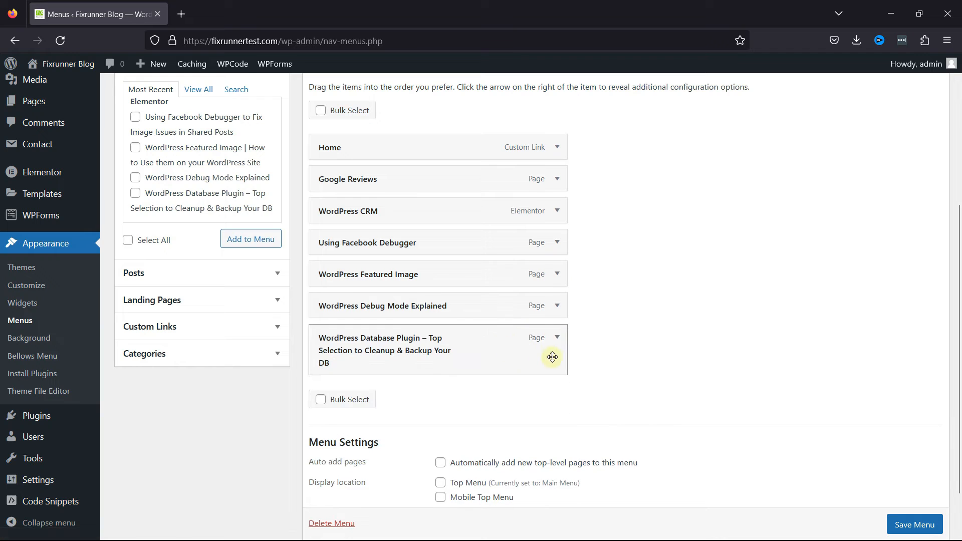
pyautogui.click(557, 337)
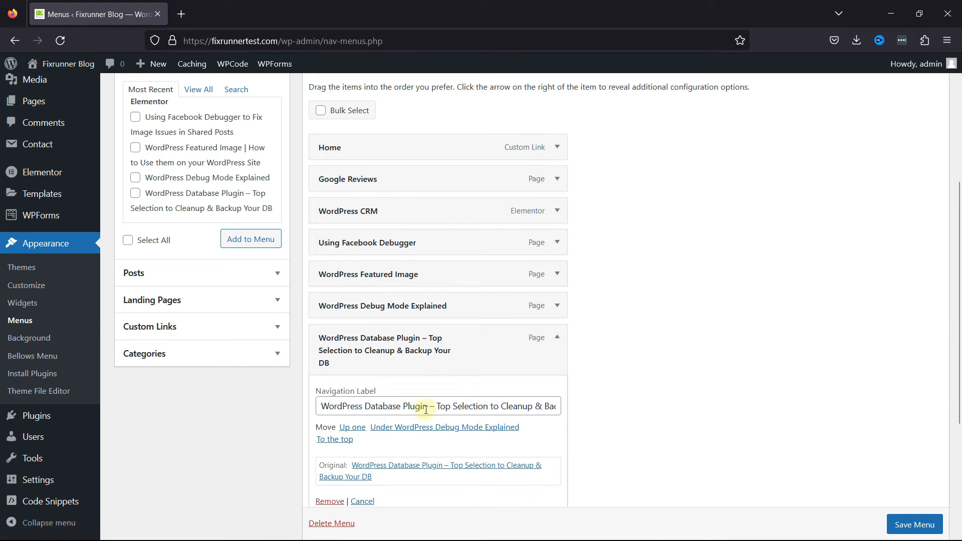
pyautogui.write('WordPress Database Plugin')
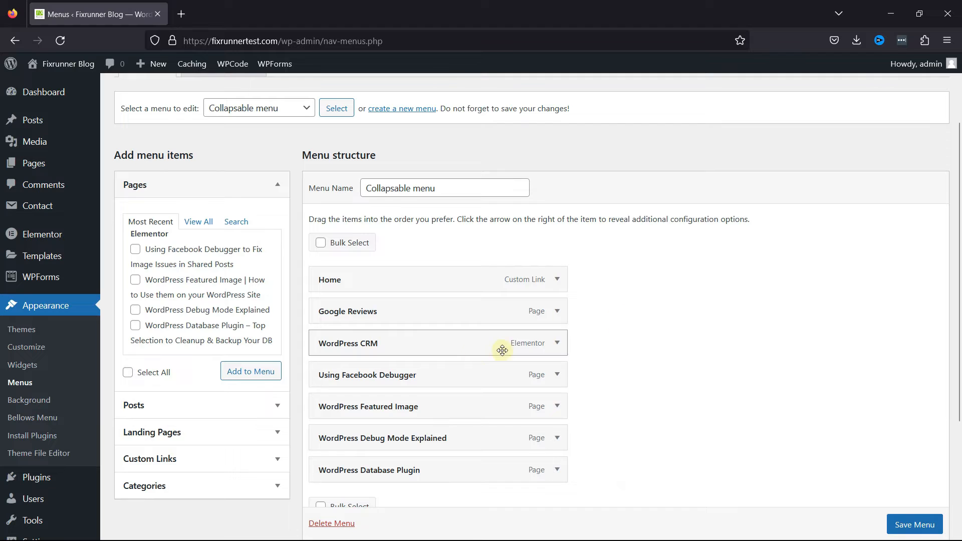
# Step: Drag WordPress CRM to the end of the Collapsable menu and save the menu
pyautogui.moveTo(502, 349); pyautogui.dragTo(416, 478)
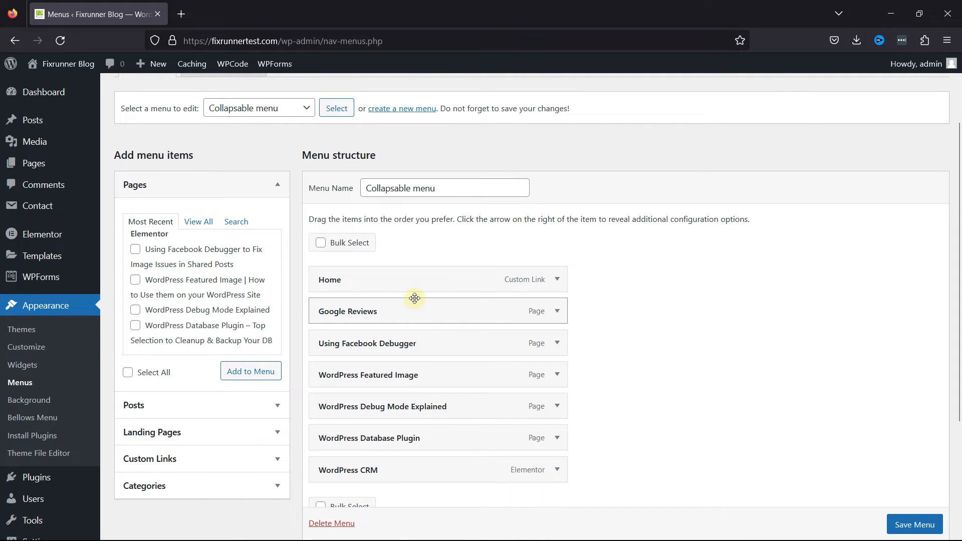
pyautogui.moveTo(667, 374)
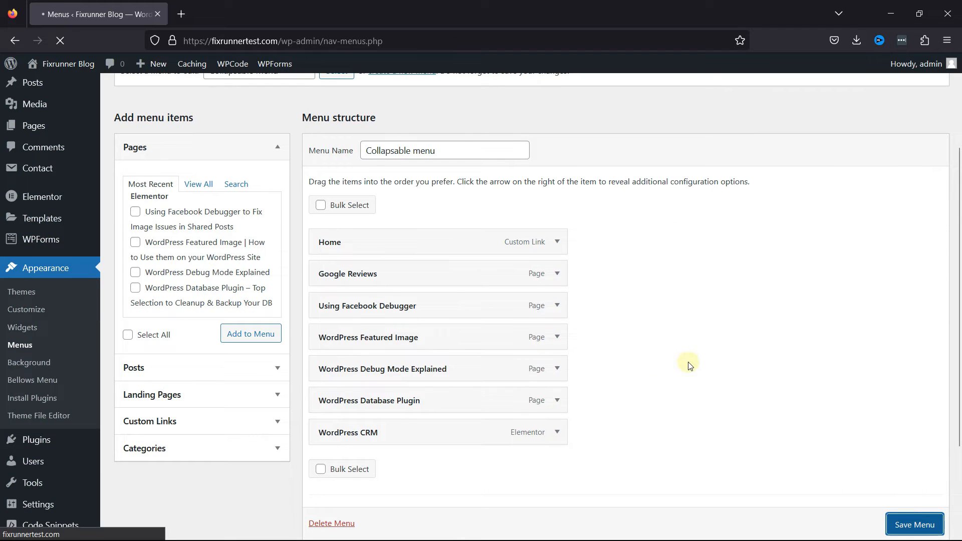
pyautogui.click(914, 524)
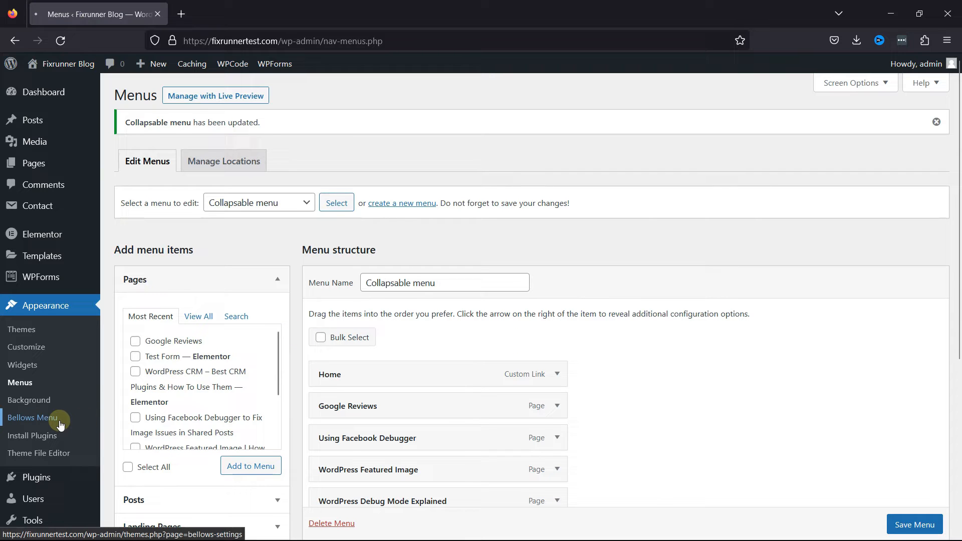
pyautogui.click(33, 418)
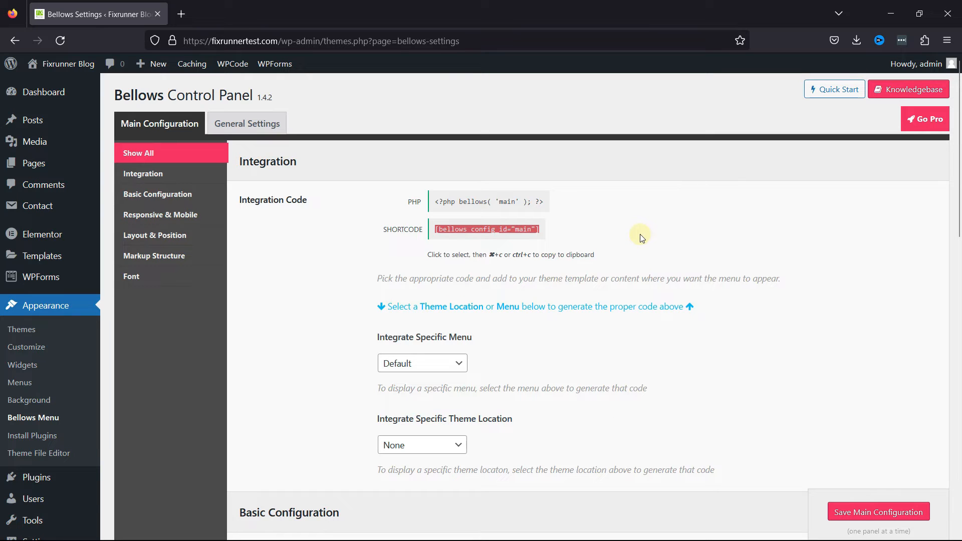
# Step: Go from the Bellows control panel to the Appearance > Widgets editor
pyautogui.click(22, 366)
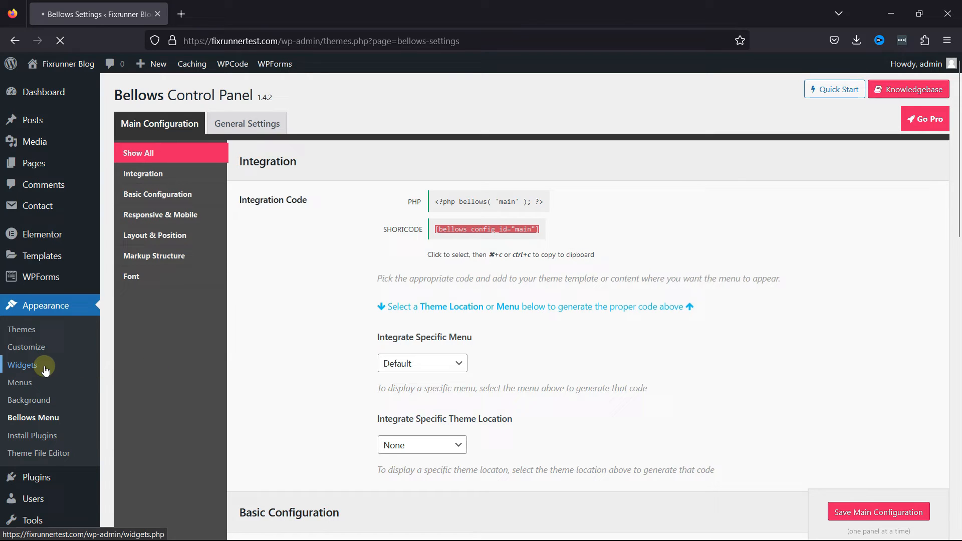
pyautogui.click(22, 366)
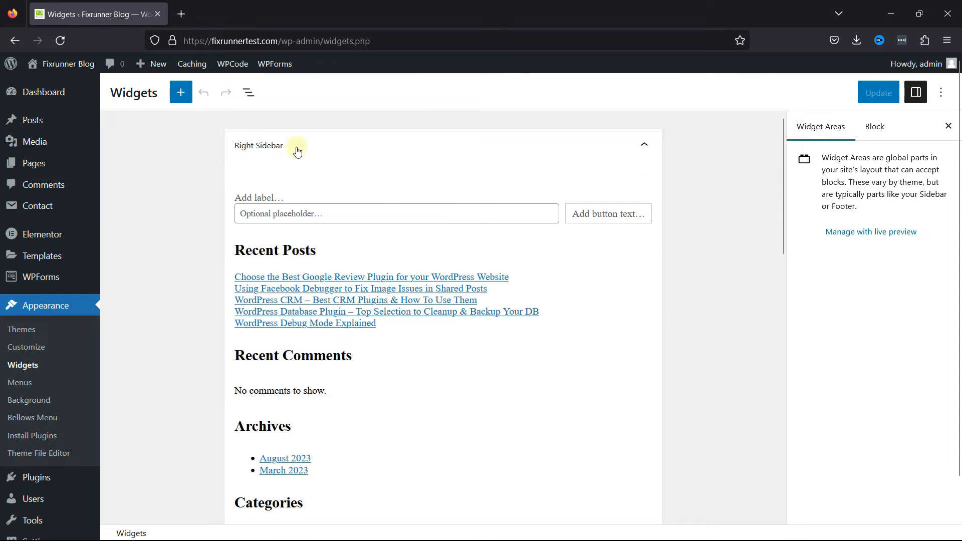
# Step: Add a Shortcode block with [bellows config_id="main"] atop the Right Sidebar and update widgets
pyautogui.click(180, 92)
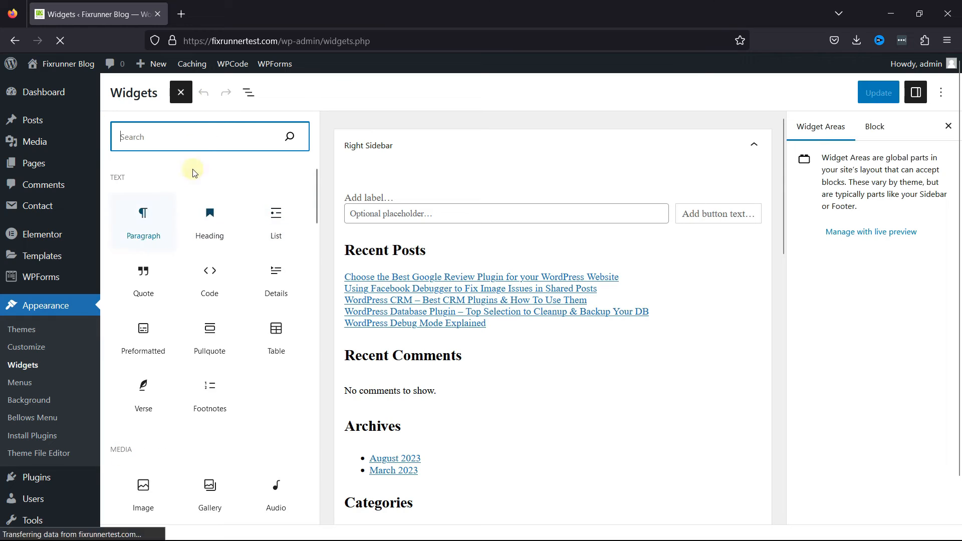
pyautogui.write('short')
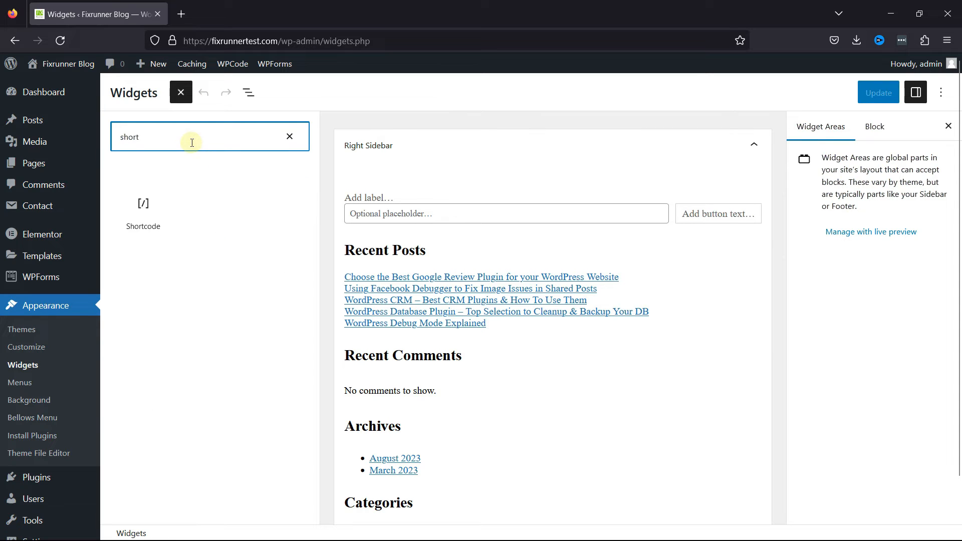
pyautogui.click(143, 212)
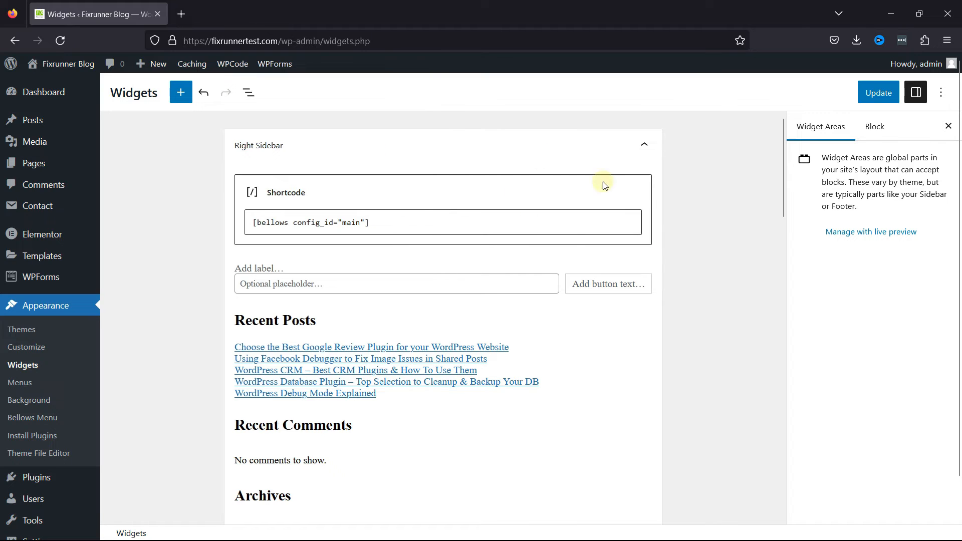
pyautogui.click(877, 92)
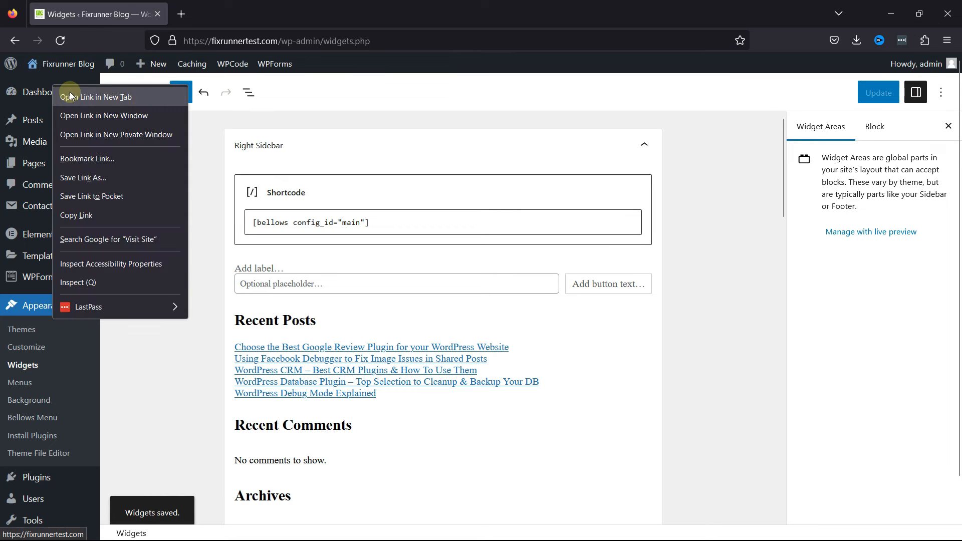
# Step: View the live site's sidebar accordion menu in a new tab, then return to Widgets
pyautogui.click(97, 96)
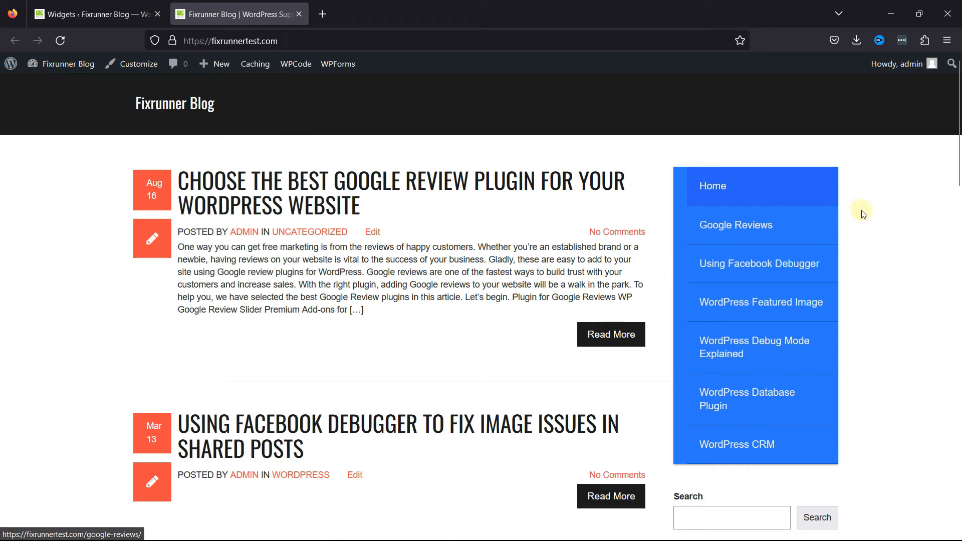
pyautogui.moveTo(157, 93)
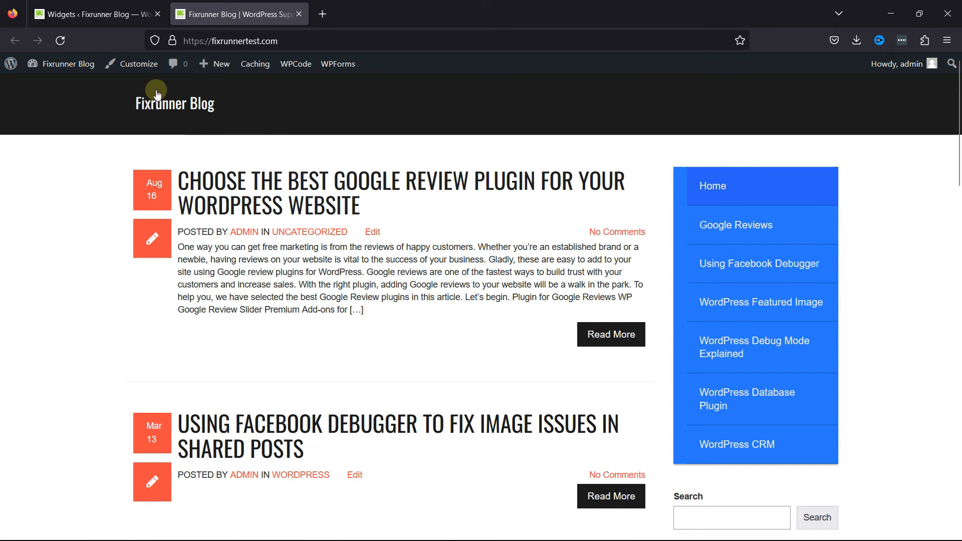
pyautogui.click(92, 14)
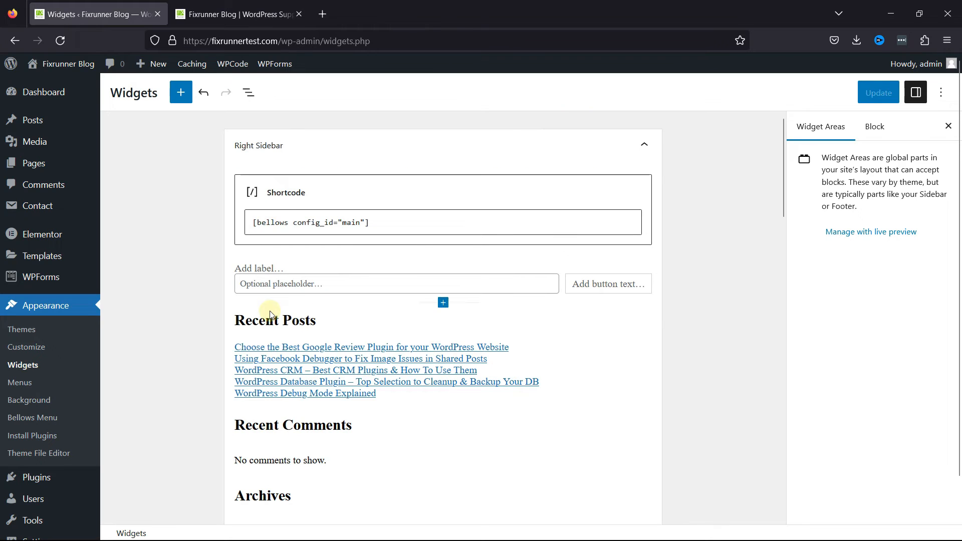
# Step: In Bellows Basic Configuration, set the menu skin to Grey Material
pyautogui.click(33, 418)
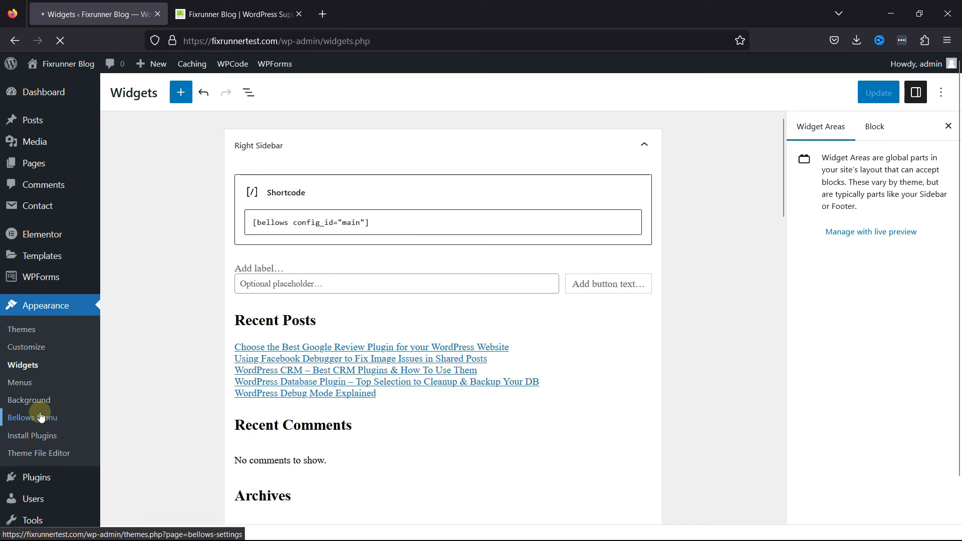
pyautogui.click(33, 417)
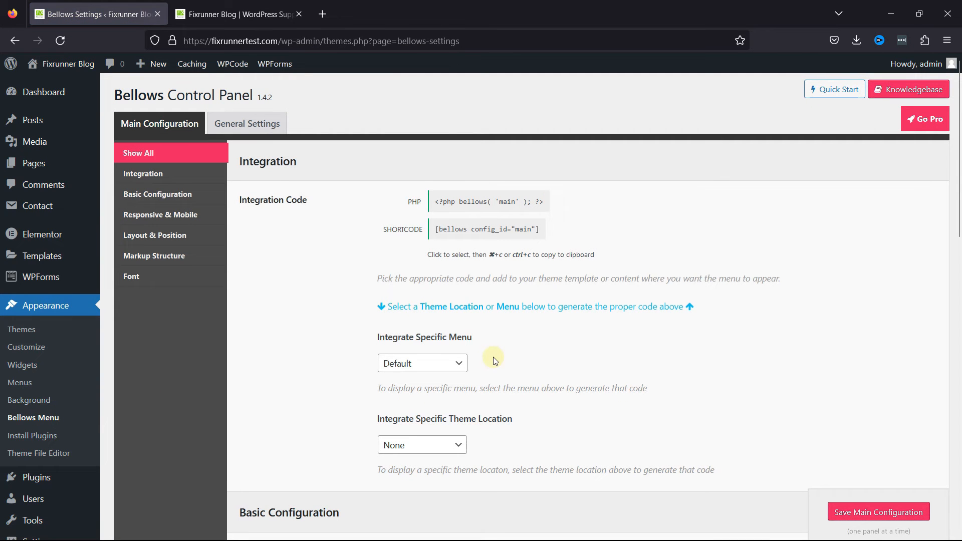
pyautogui.click(157, 194)
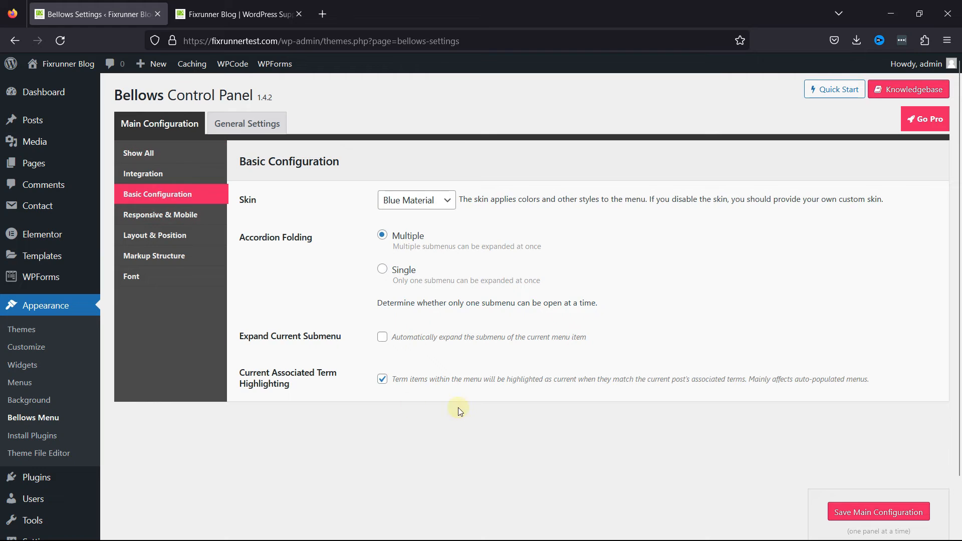
pyautogui.click(416, 199)
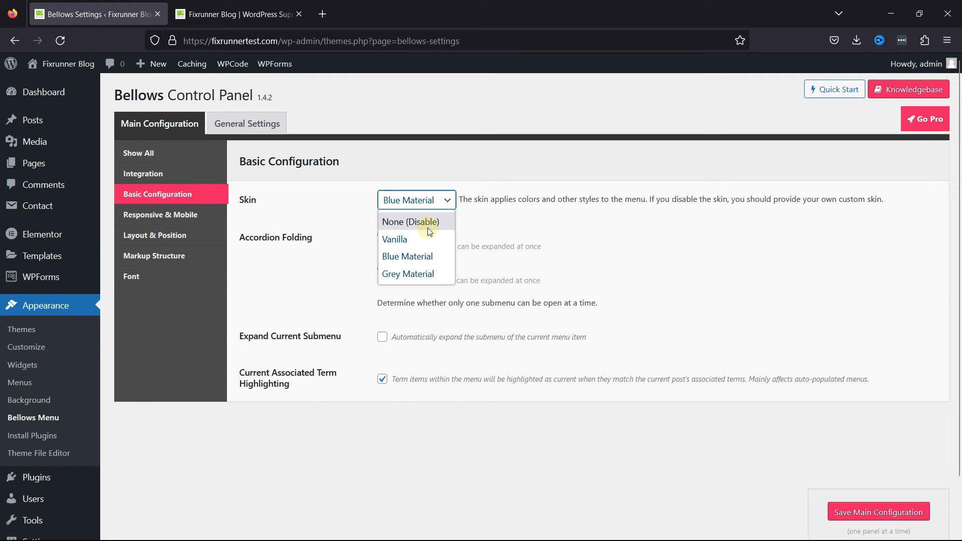
pyautogui.click(410, 221)
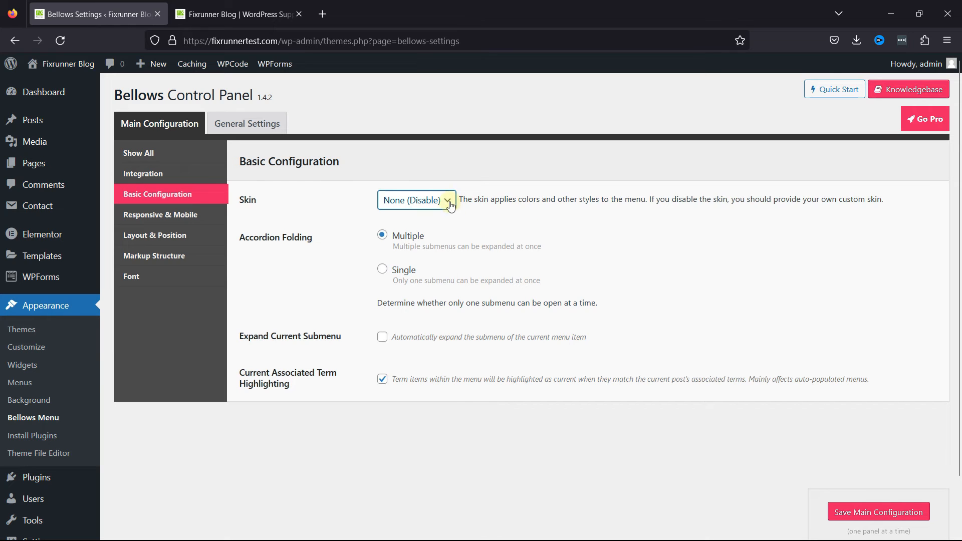
pyautogui.click(416, 199)
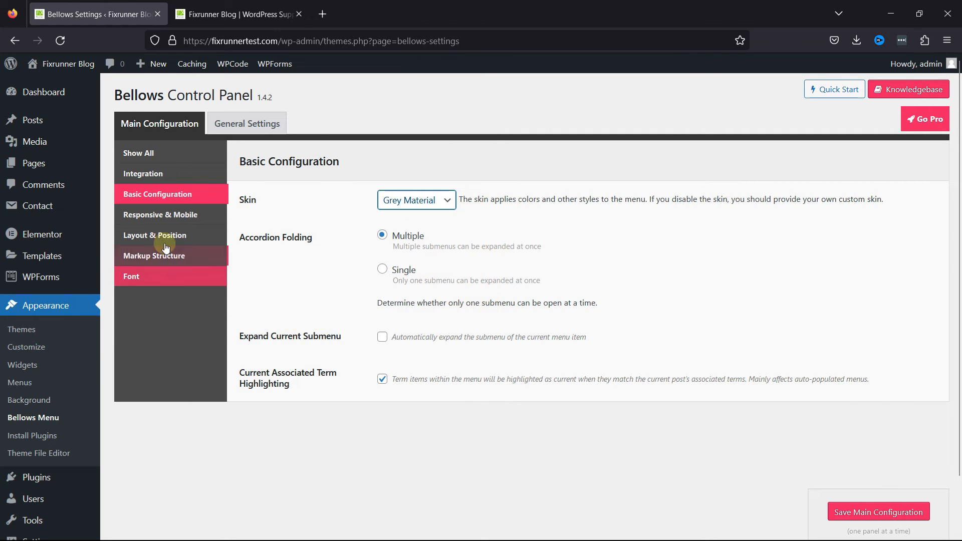
# Step: Review the layout, markup and general settings panels, then save the main configuration
pyautogui.click(155, 235)
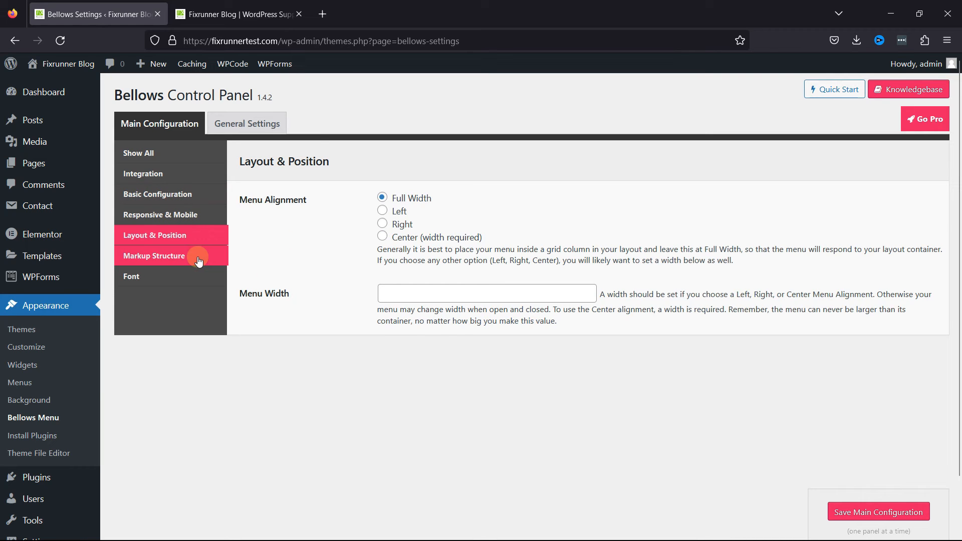
pyautogui.click(154, 256)
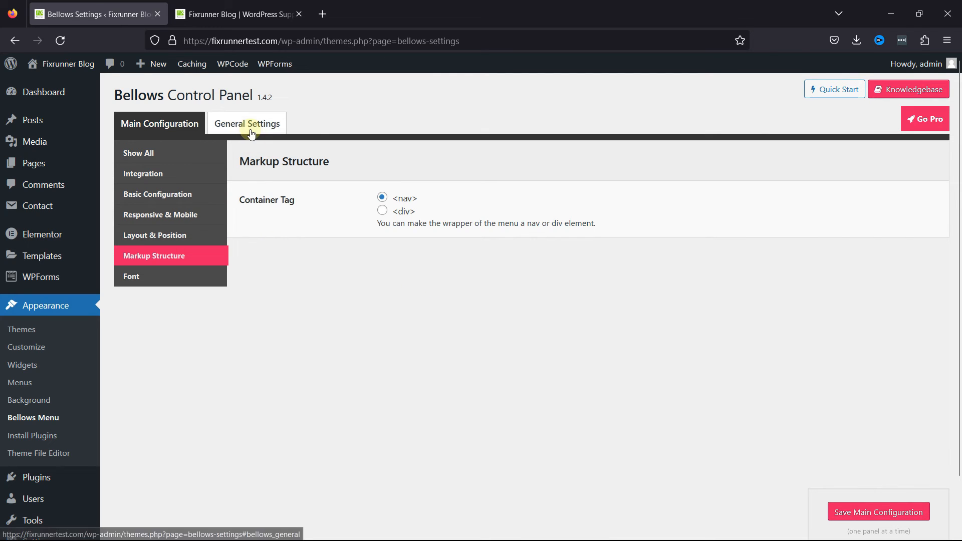
pyautogui.click(247, 124)
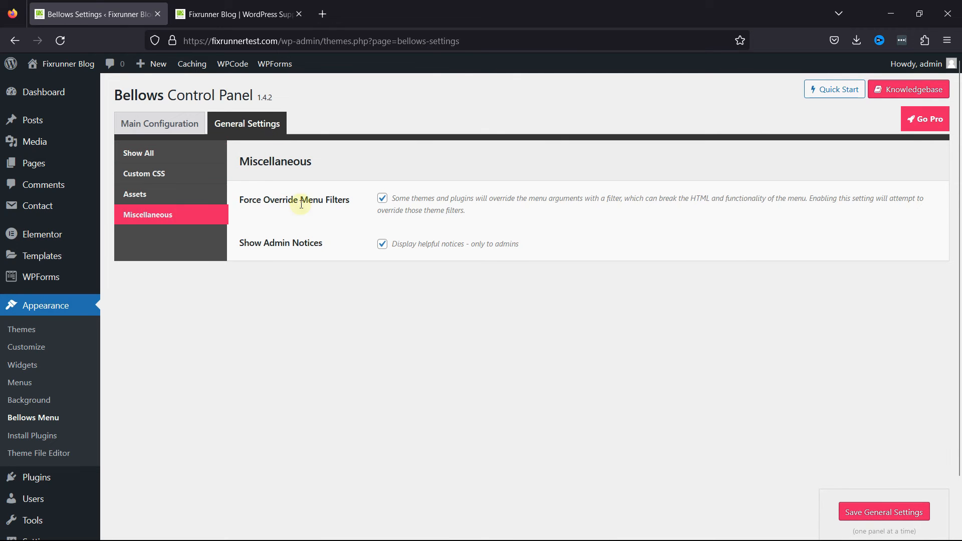
pyautogui.click(159, 123)
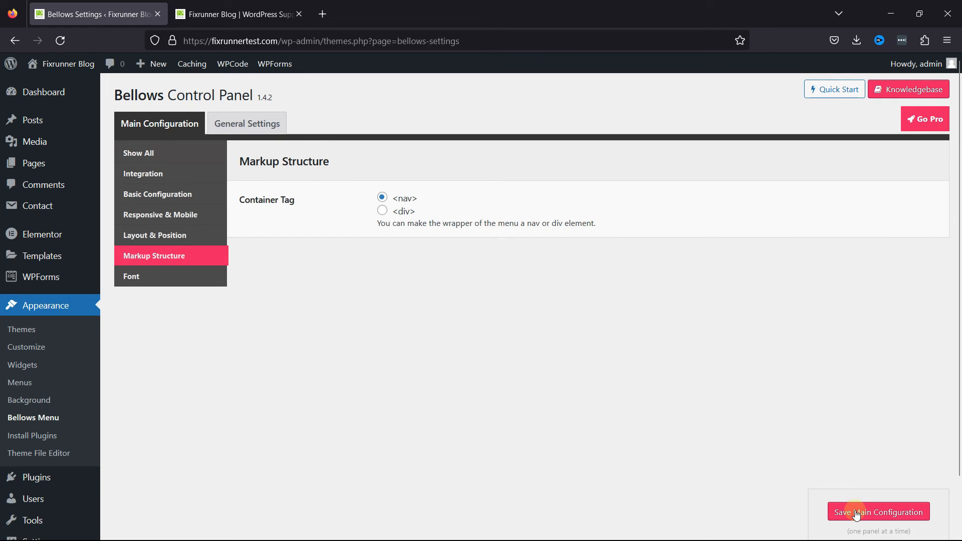
pyautogui.click(878, 512)
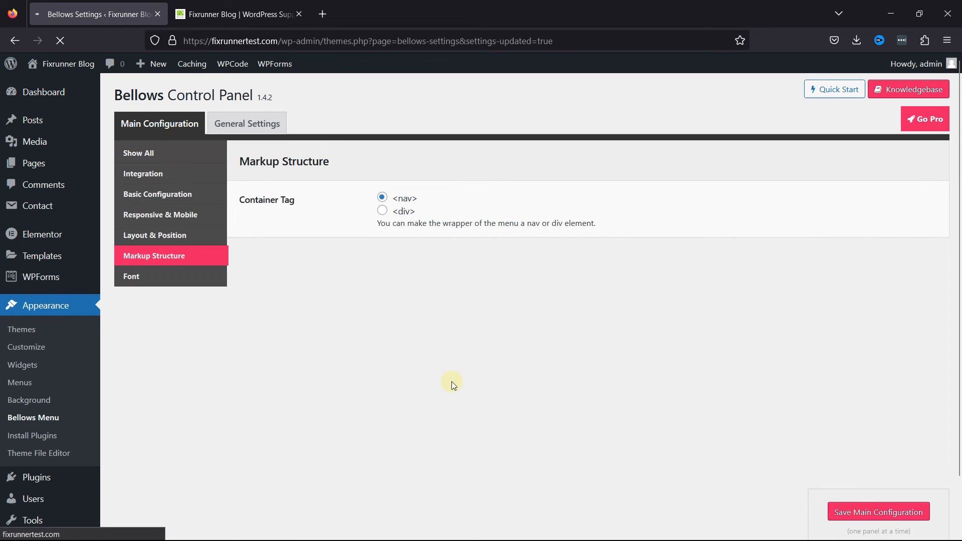
pyautogui.click(878, 511)
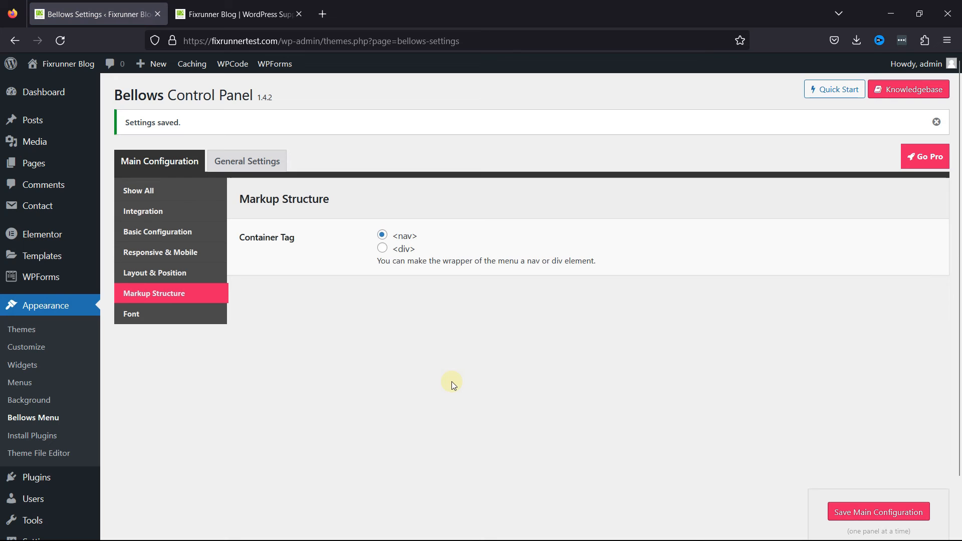
pyautogui.click(238, 14)
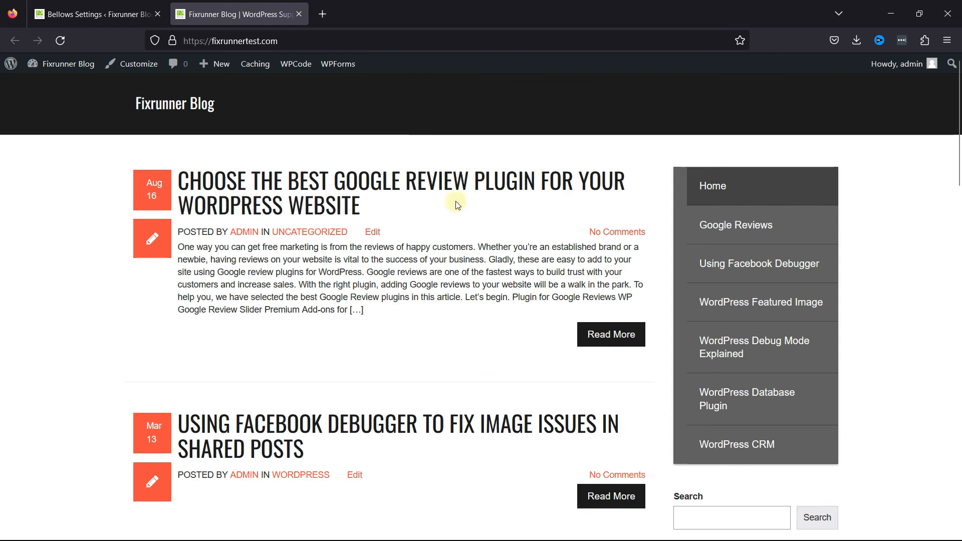
pyautogui.moveTo(665, 363)
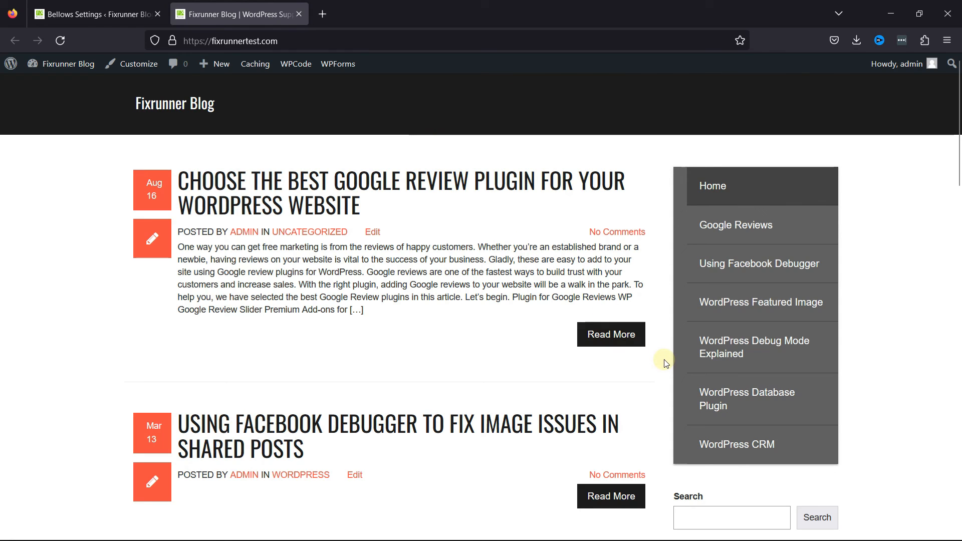
pyautogui.moveTo(958, 308)
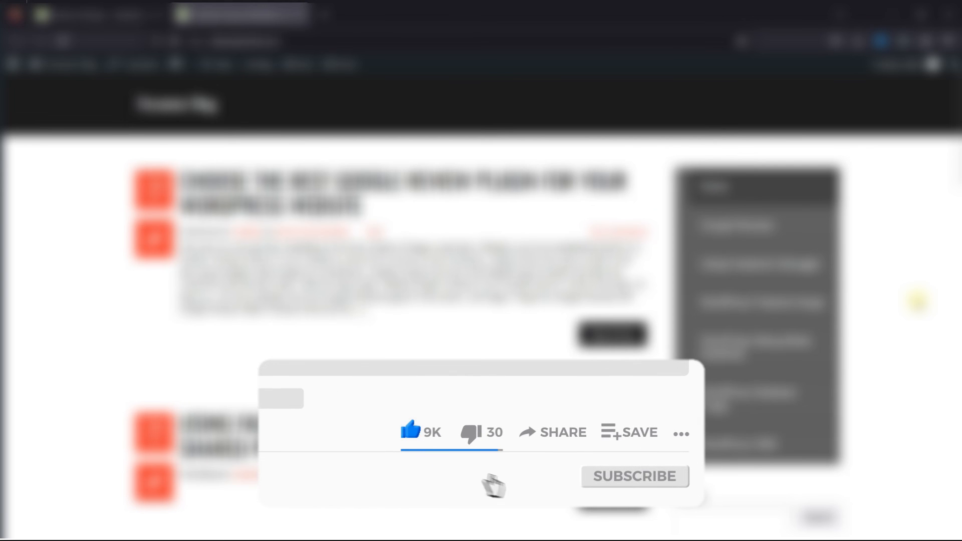
pyautogui.click(633, 476)
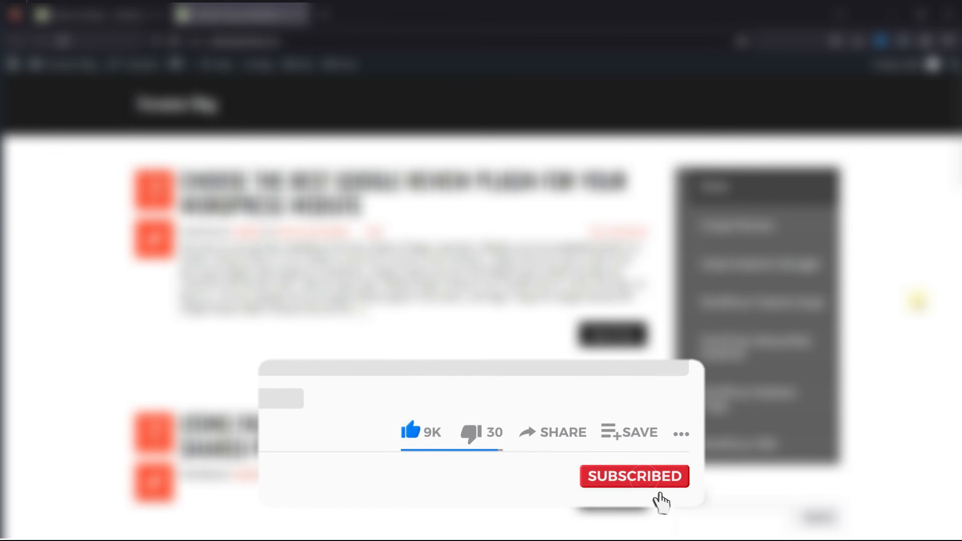